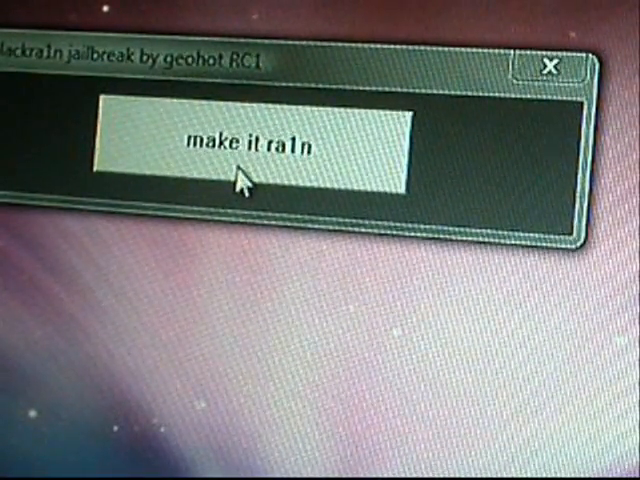
Step: Start the jailbreak with 'make it ra1n' so the device enters recovery
click(250, 144)
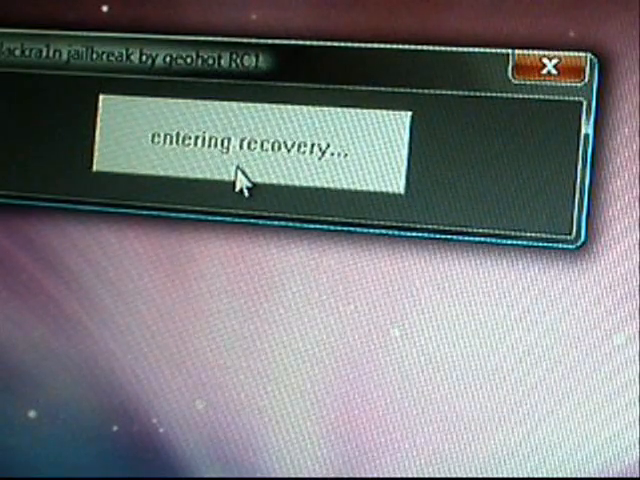